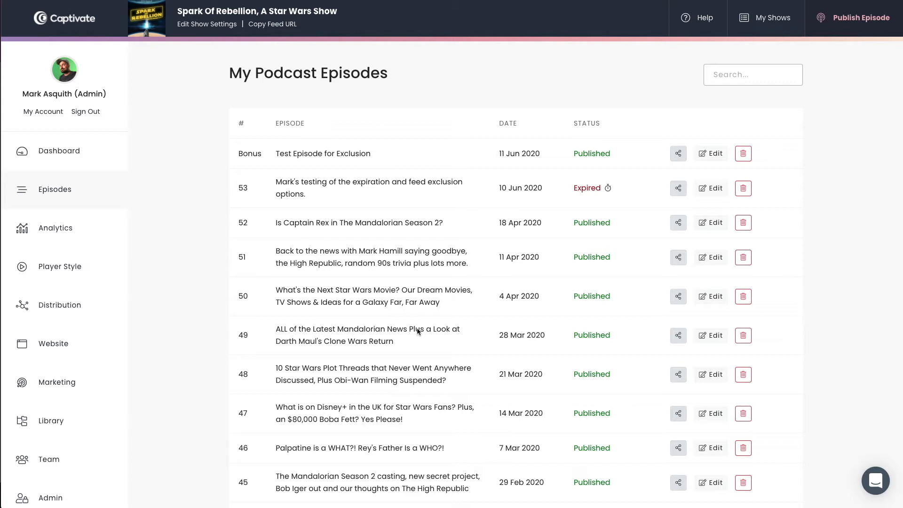
pyautogui.moveTo(350, 261)
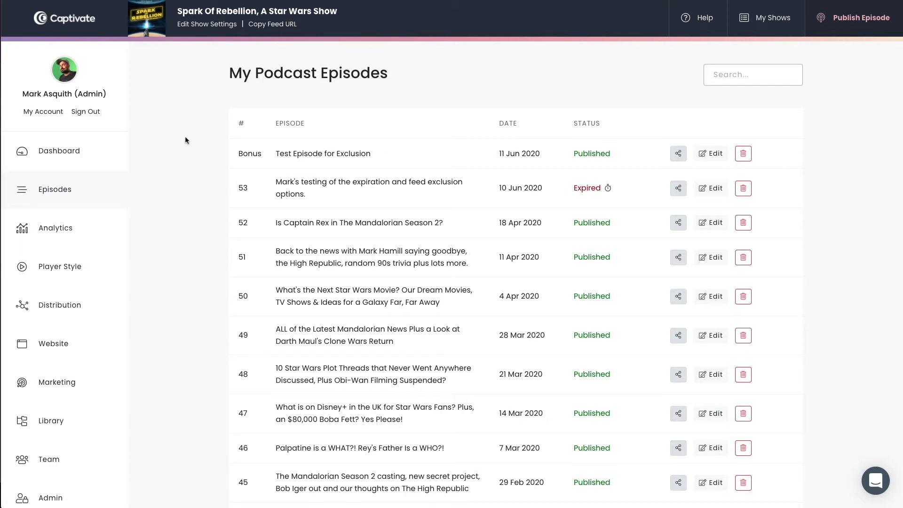
pyautogui.moveTo(252, 168)
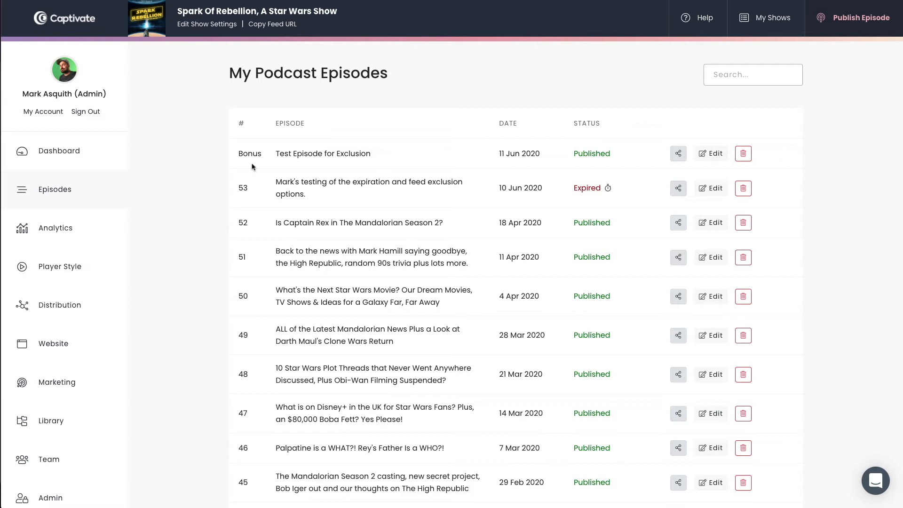
pyautogui.moveTo(453, 168)
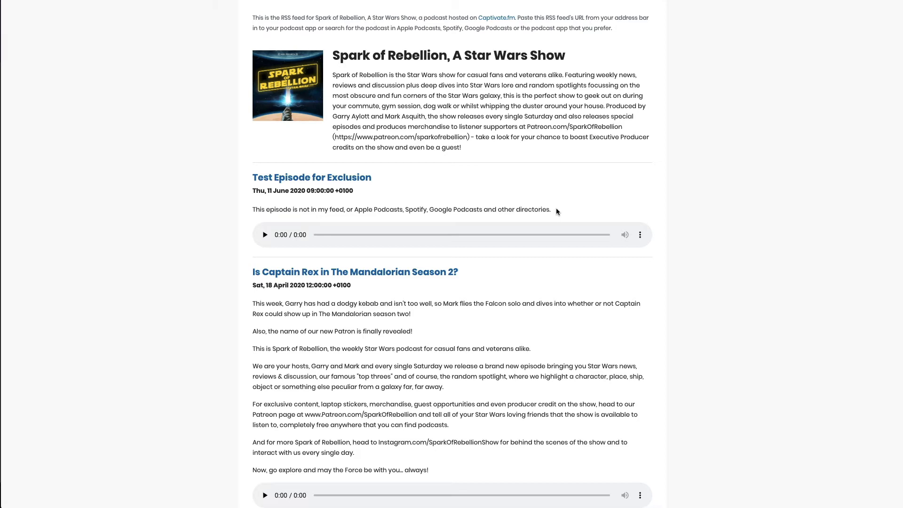
pyautogui.moveTo(502, 205)
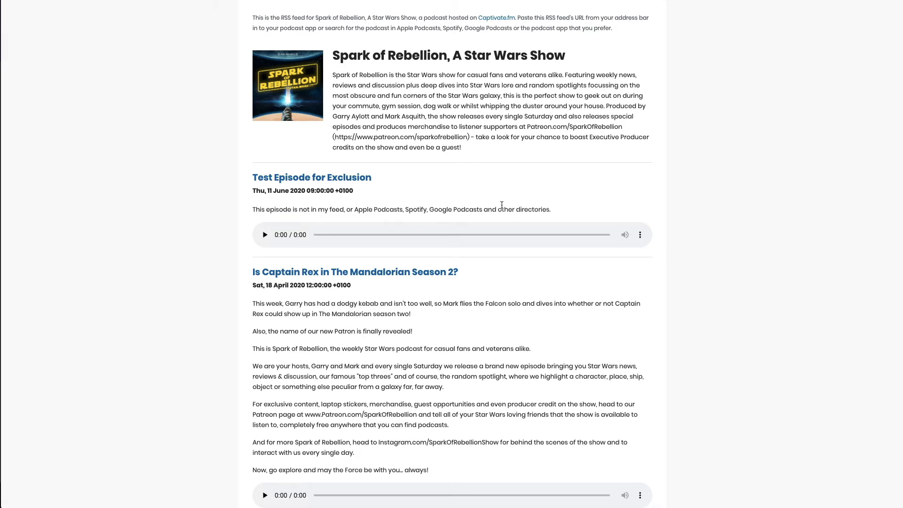
pyautogui.moveTo(500, 204)
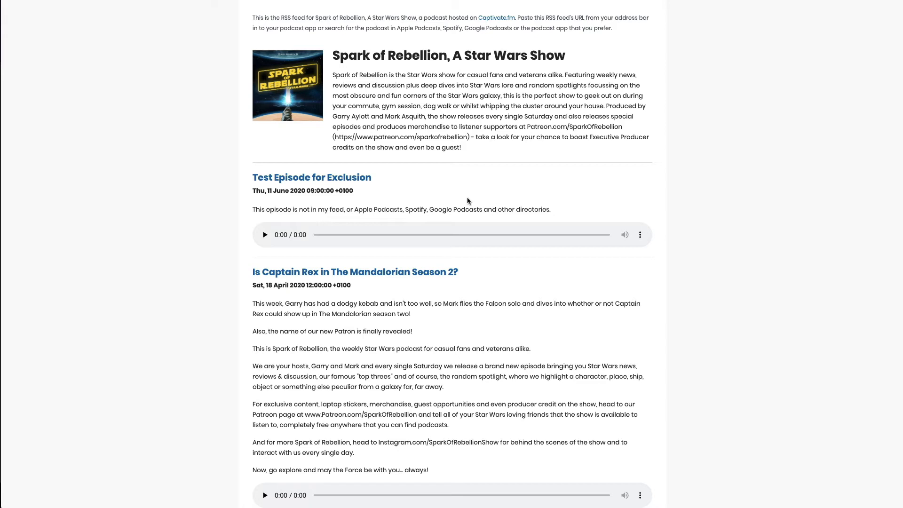
pyautogui.moveTo(254, 150)
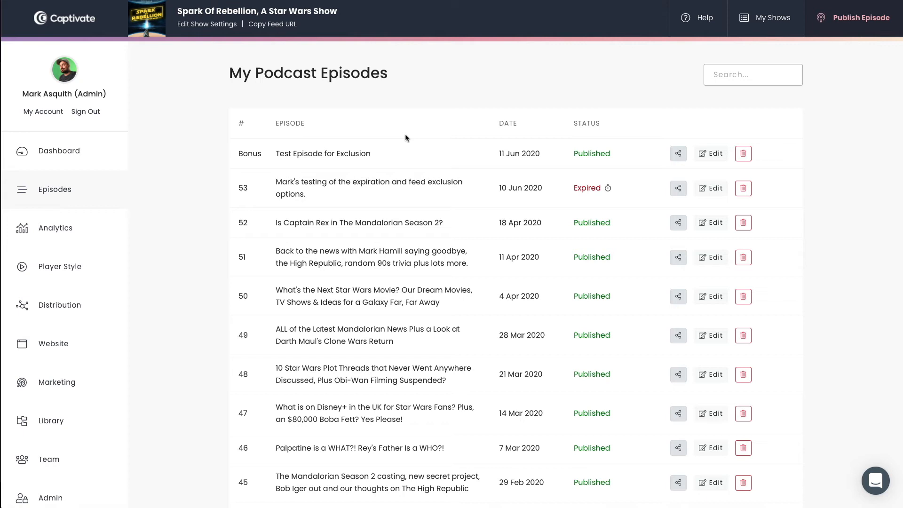
pyautogui.moveTo(420, 138)
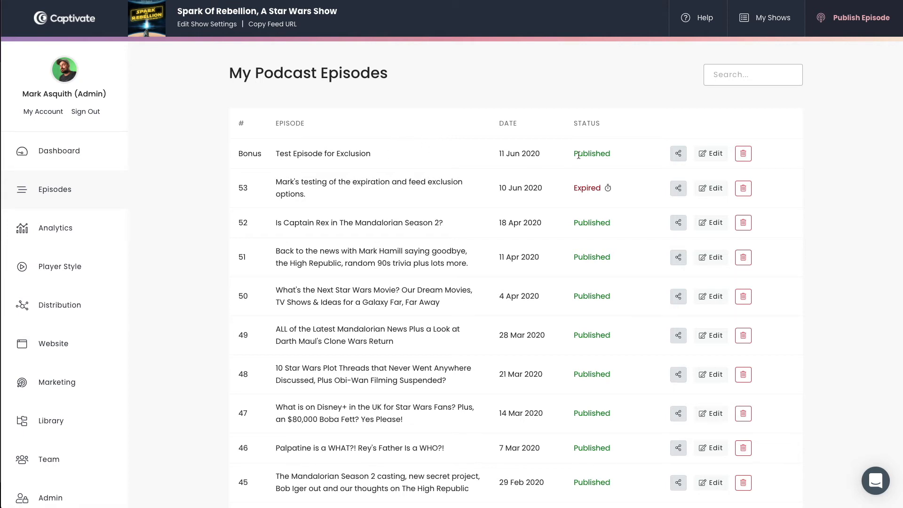
# Edit 'Test Episode for Exclusion', enable 'Exclude this episode from feed?' under Advanced options, and update the episode.
pyautogui.click(711, 153)
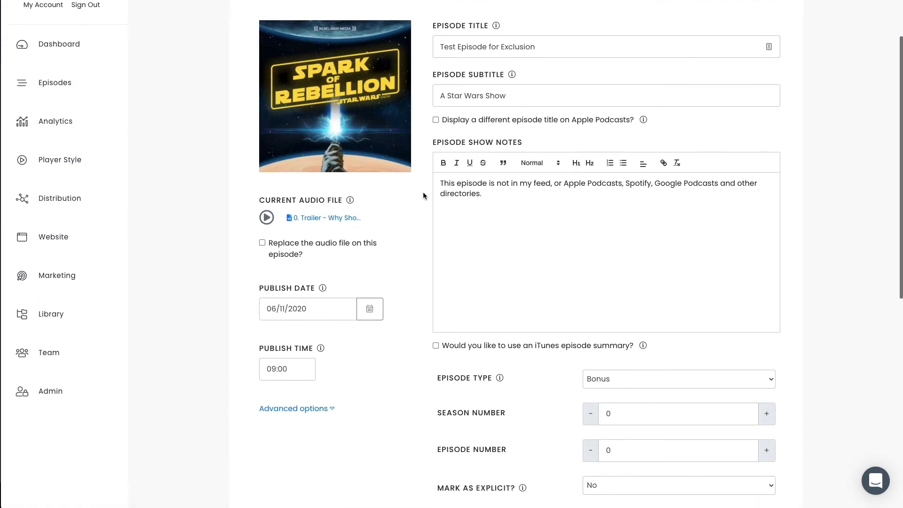
pyautogui.scroll(-3)
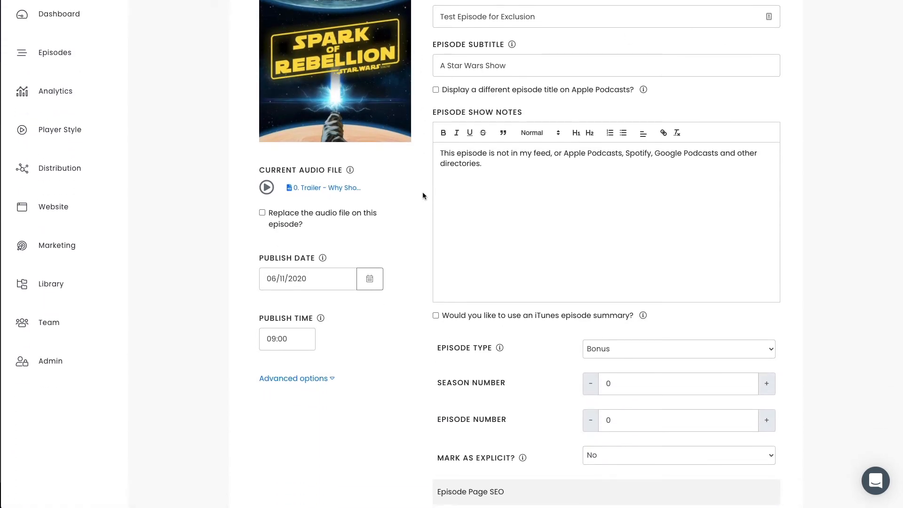
pyautogui.scroll(-3)
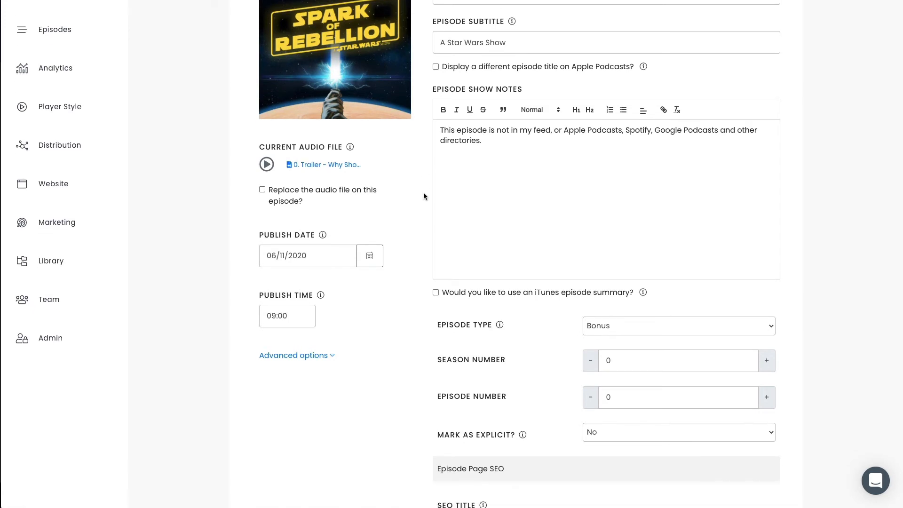
pyautogui.scroll(-3)
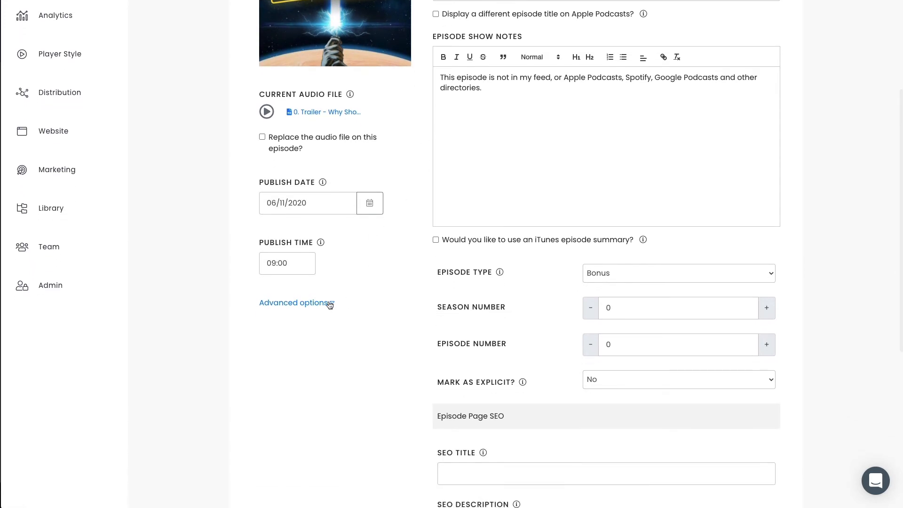
pyautogui.click(293, 302)
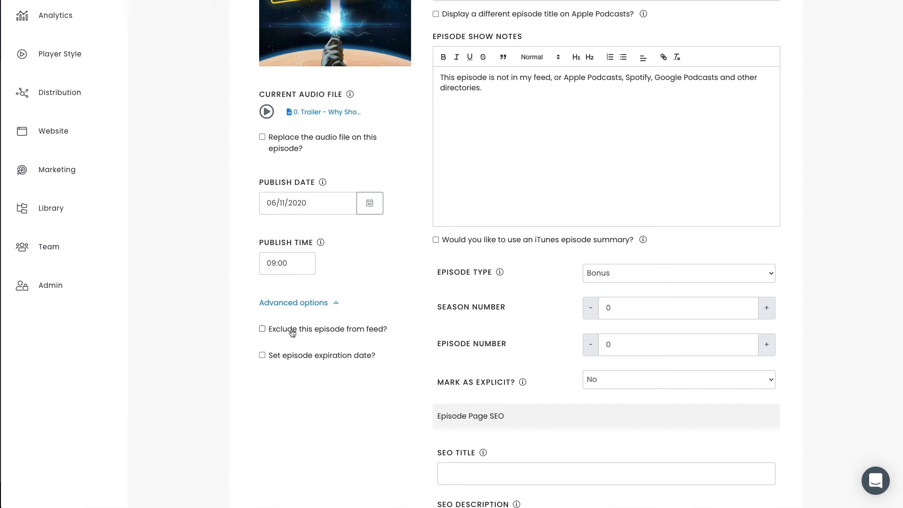
pyautogui.click(262, 328)
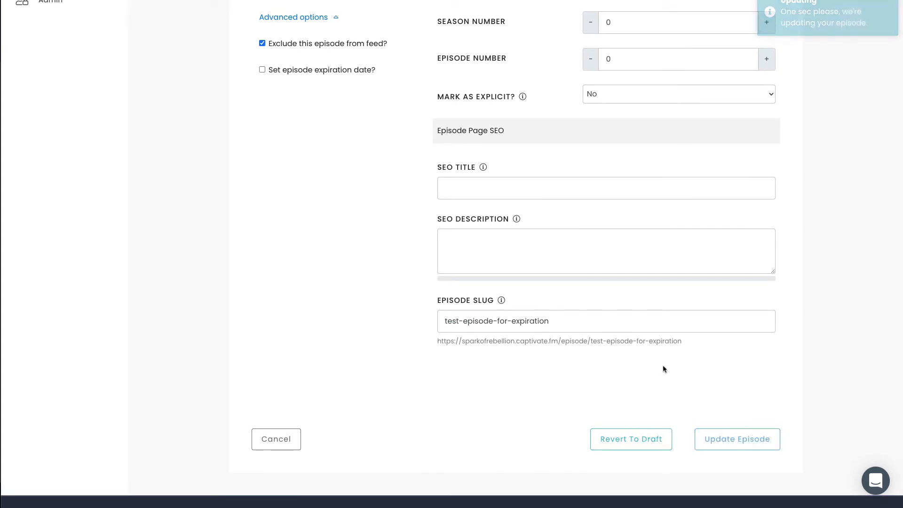
pyautogui.click(737, 439)
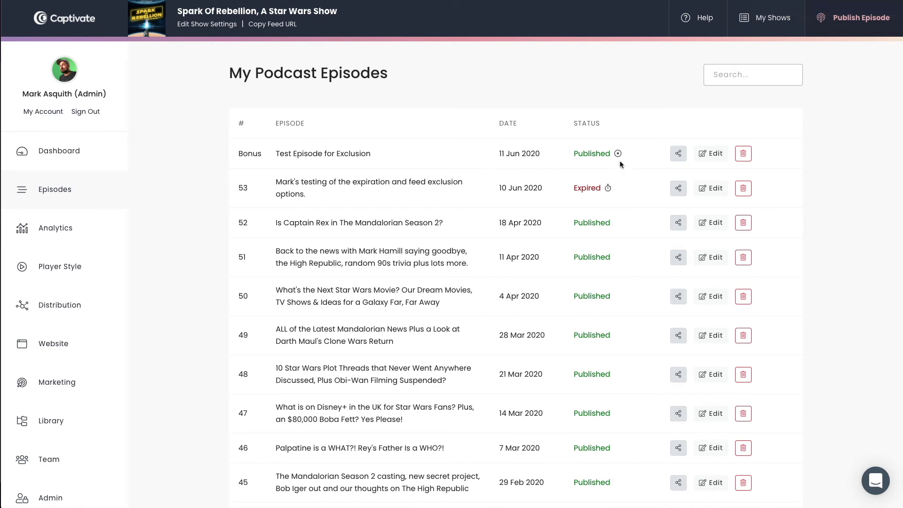
pyautogui.moveTo(619, 154)
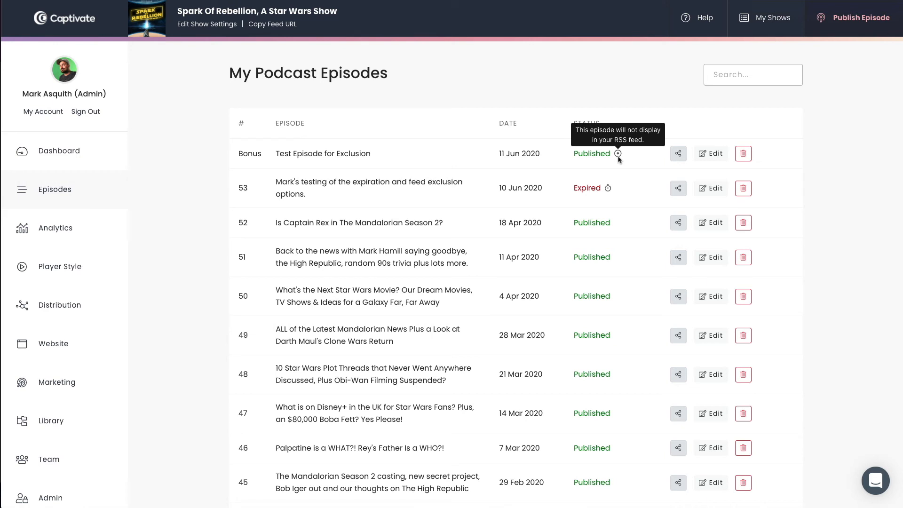
pyautogui.moveTo(388, 130)
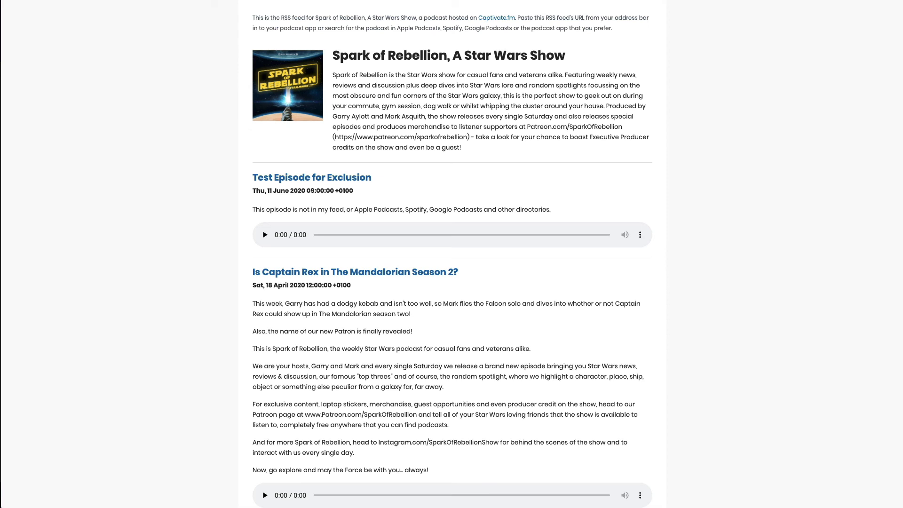
# Scroll the refreshed RSS feed to confirm Test Episode for Exclusion is gone and episode 52 leads.
pyautogui.scroll(-3)
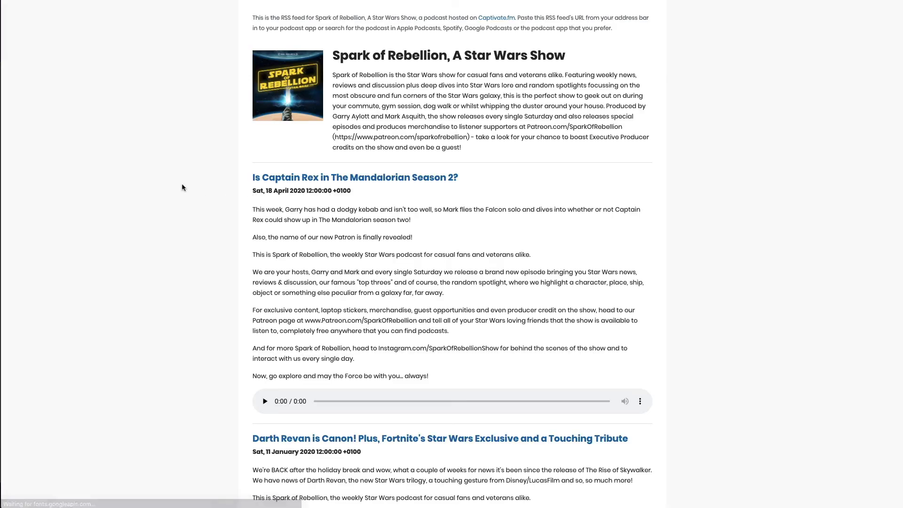
pyautogui.moveTo(193, 182)
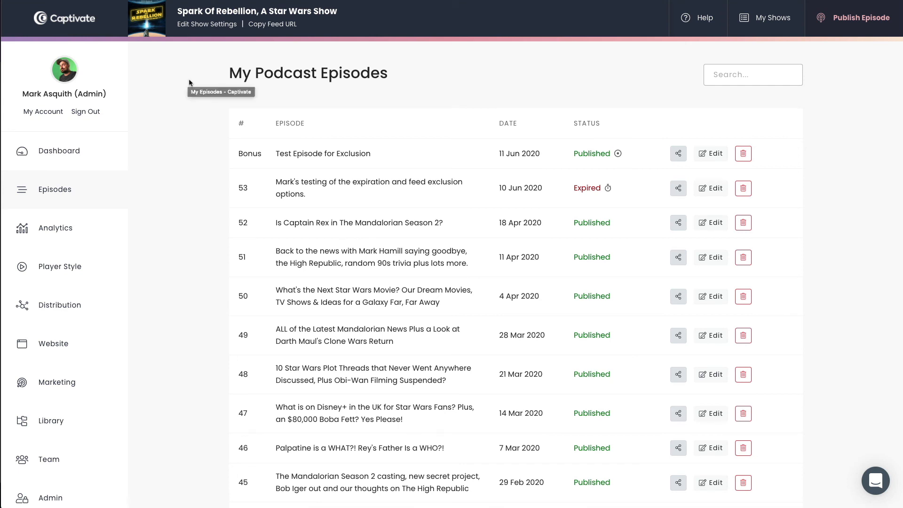
pyautogui.moveTo(617, 111)
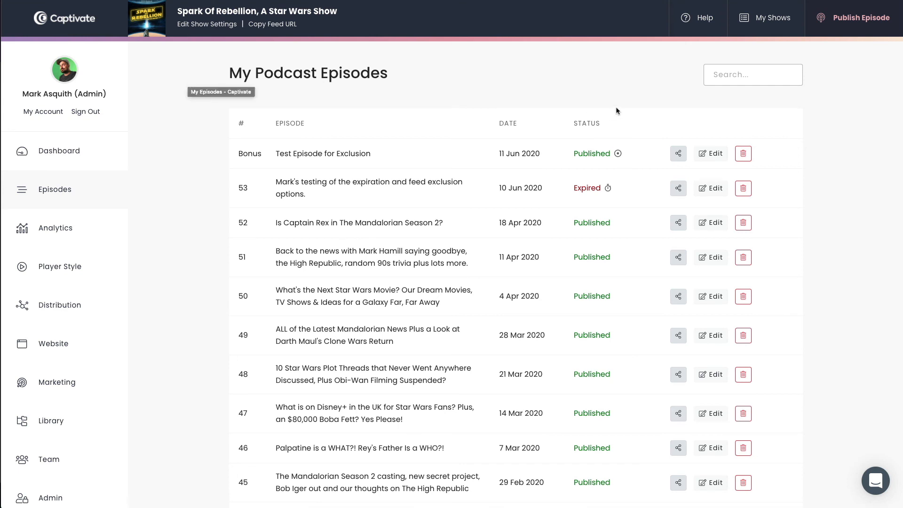